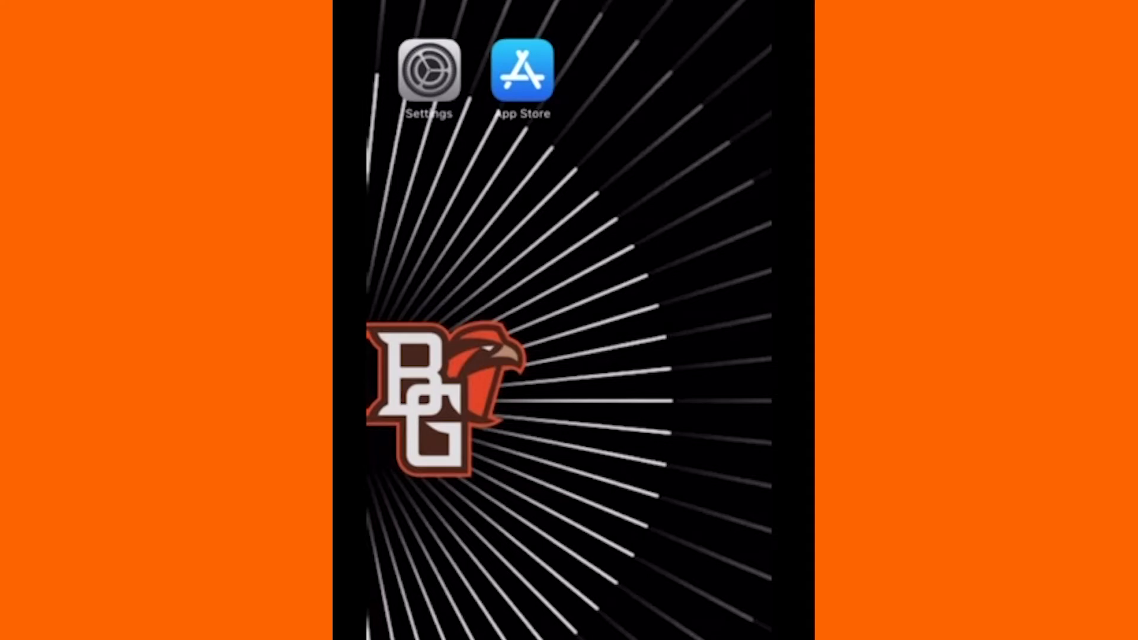
Step: Search the App Store for 'outlook' and download Microsoft Outlook
left_click(521, 71)
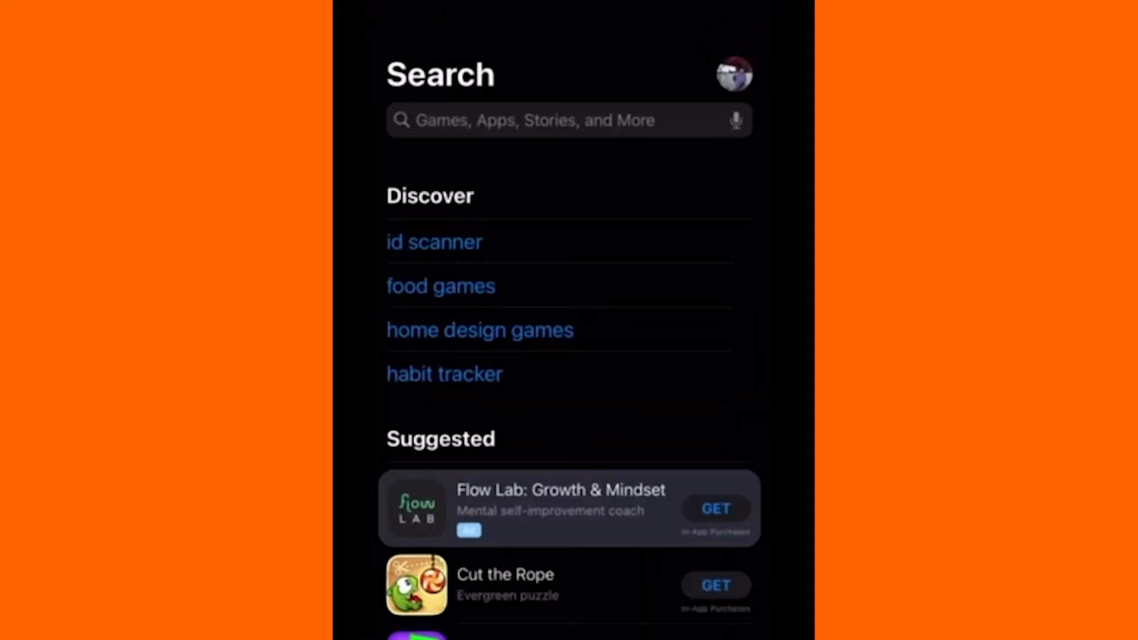
left_click(568, 120)
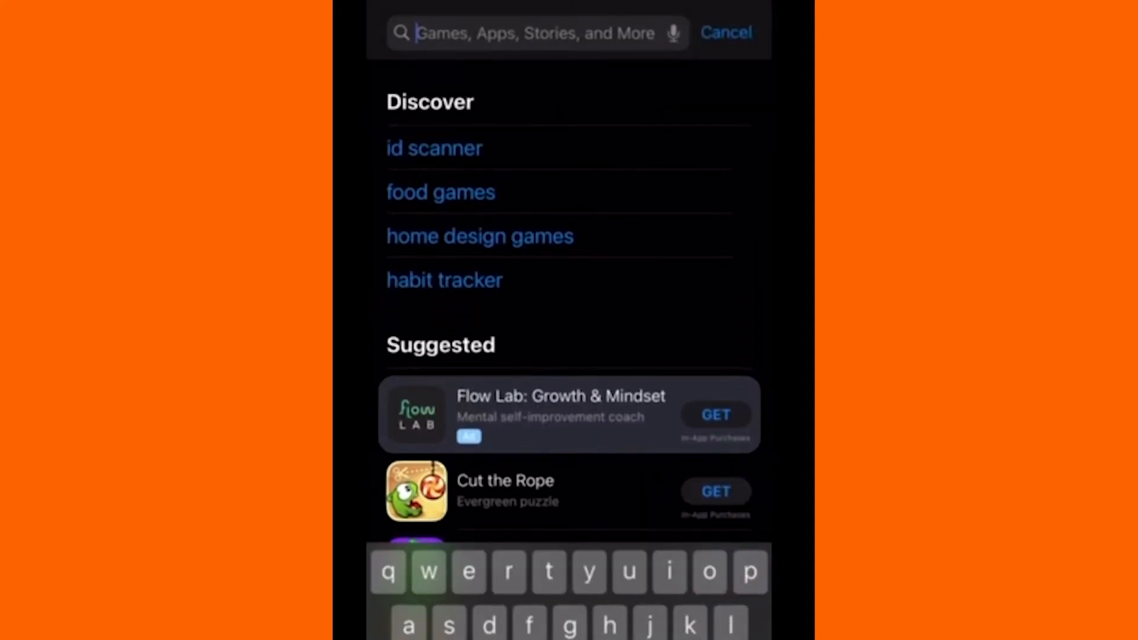
type("outlook")
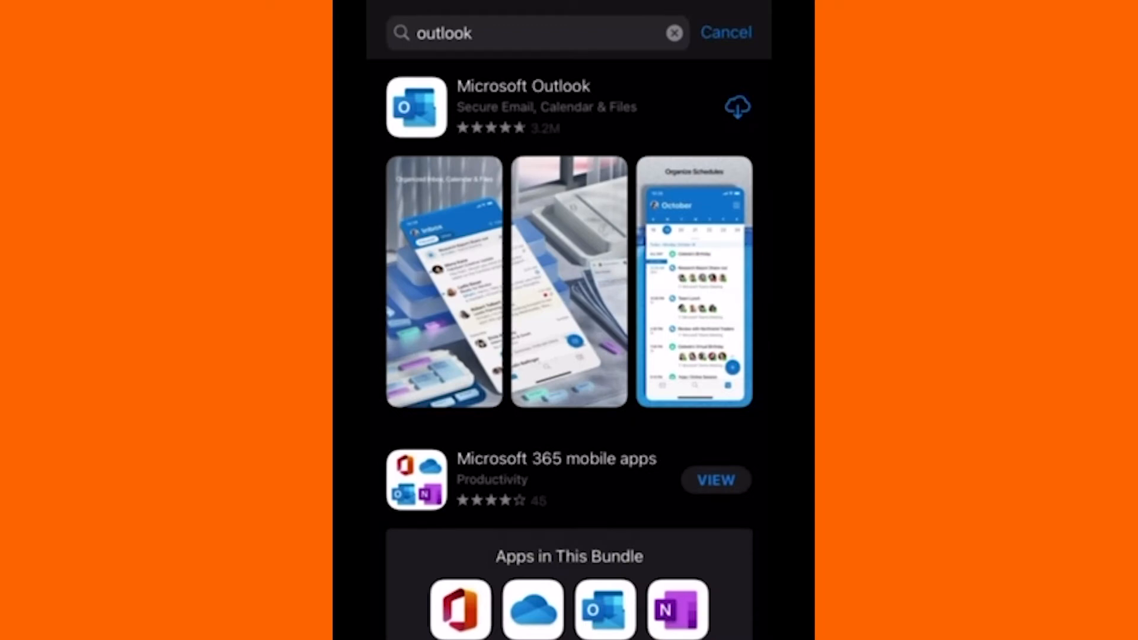
left_click(737, 107)
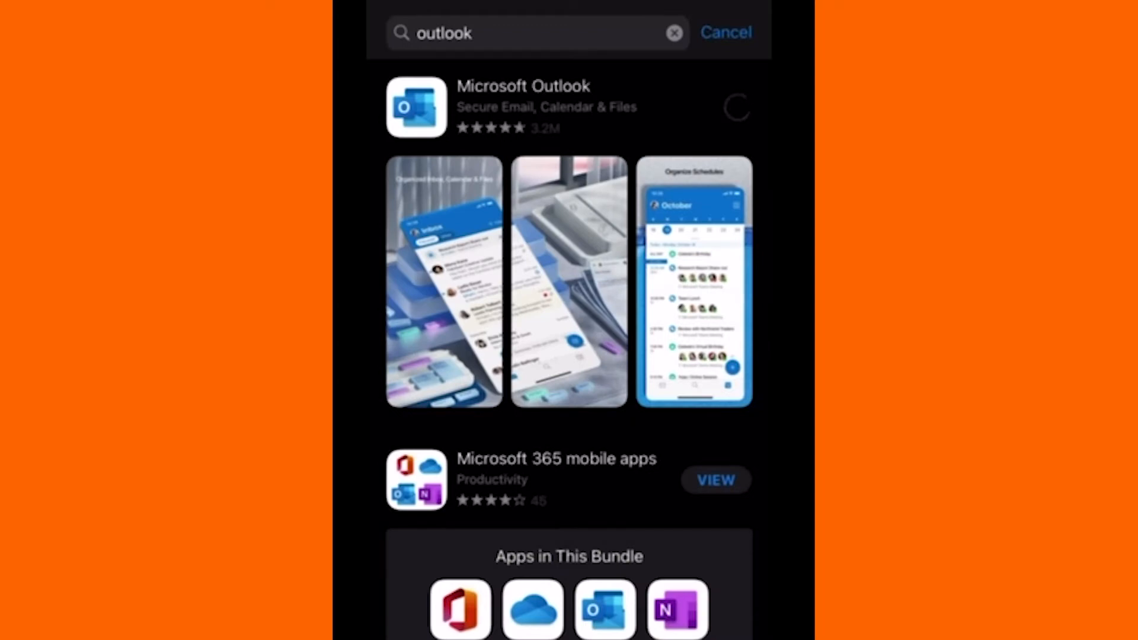
left_click(738, 108)
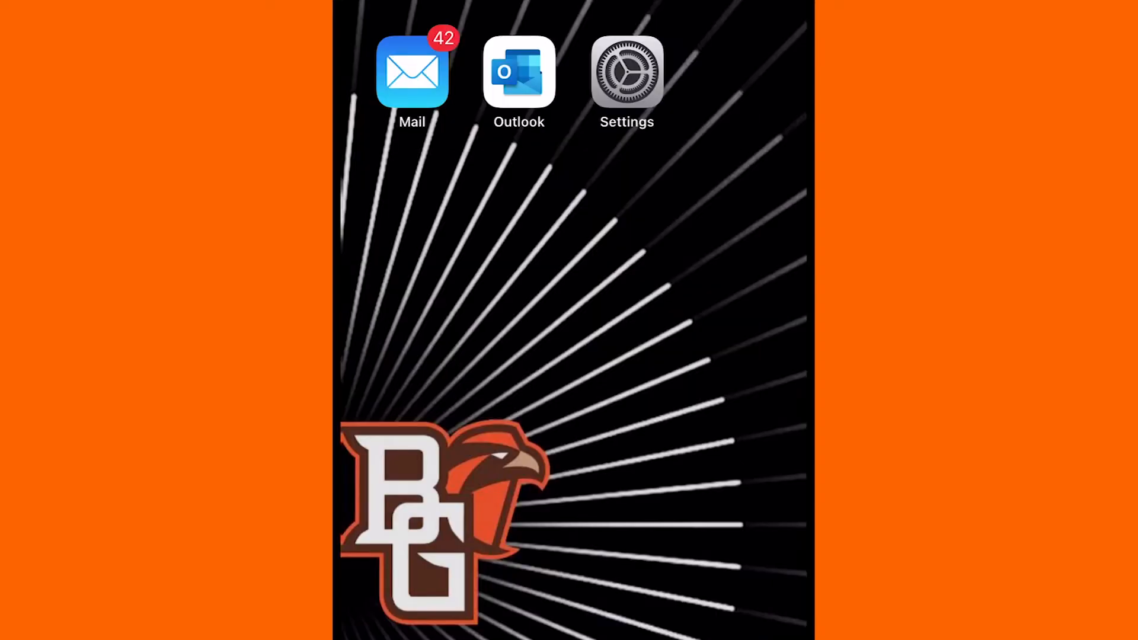
Step: Enter the bgsu.edu email address in Outlook and add the account
left_click(519, 71)
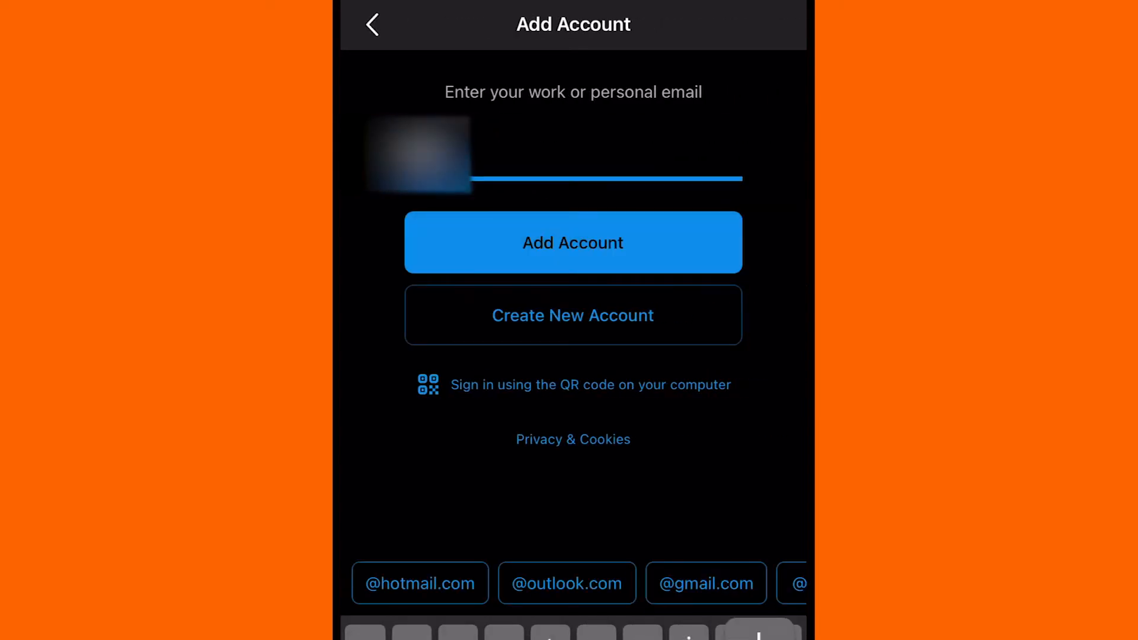
type("@bg")
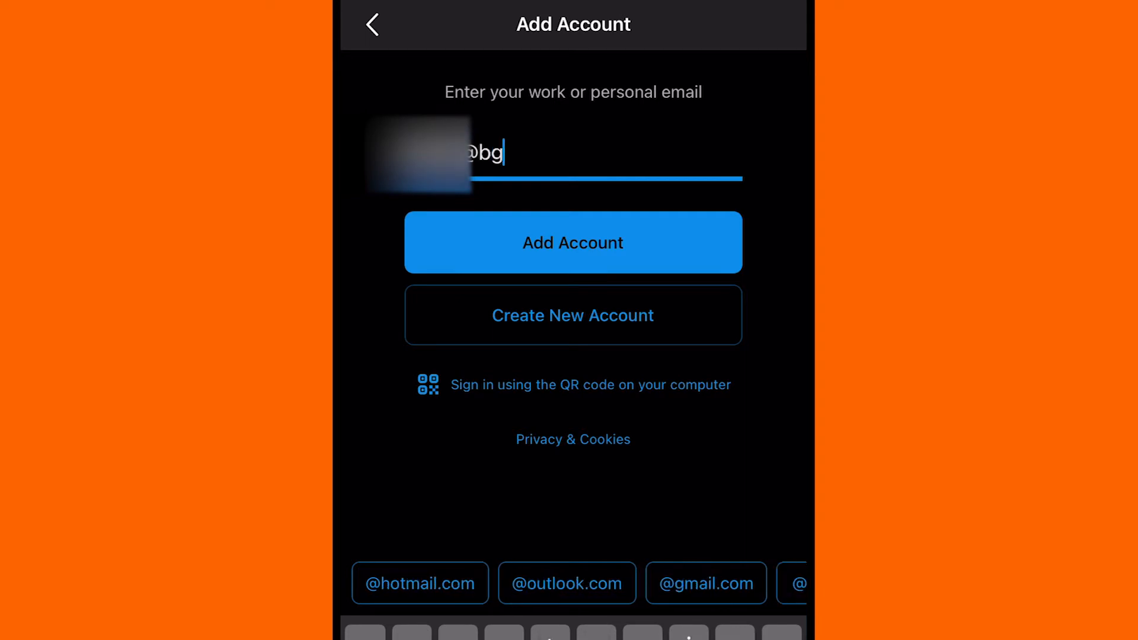
type("su.ed")
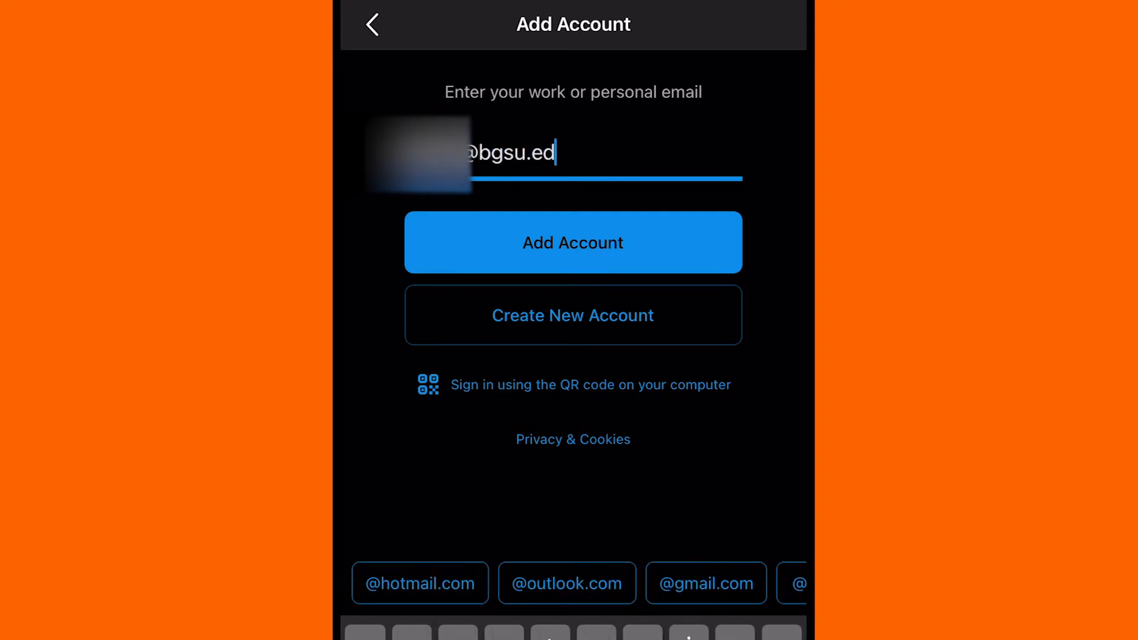
left_click(573, 243)
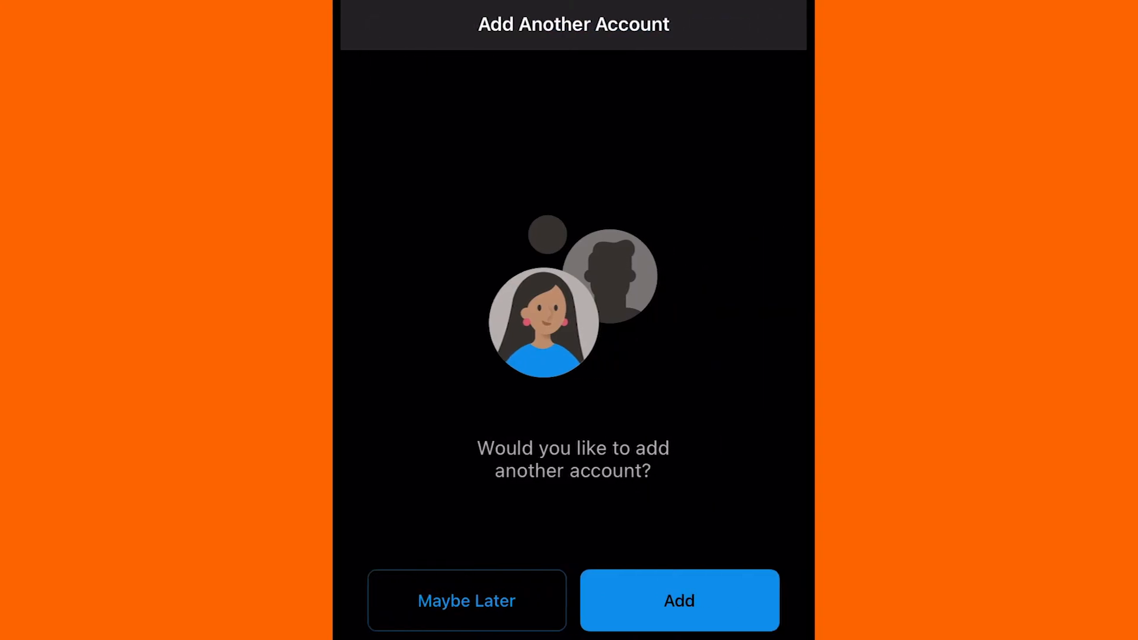
Step: Choose Maybe Later on the Add Another Account screen
left_click(466, 601)
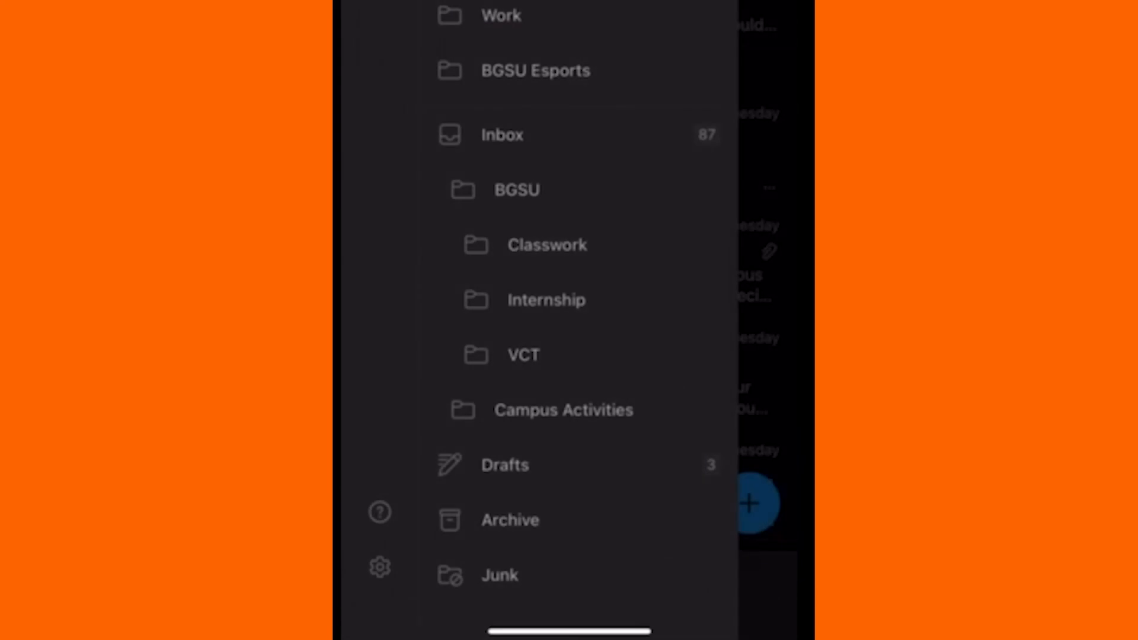
Step: Switch off the Focused Inbox toggle in Outlook settings
left_click(379, 567)
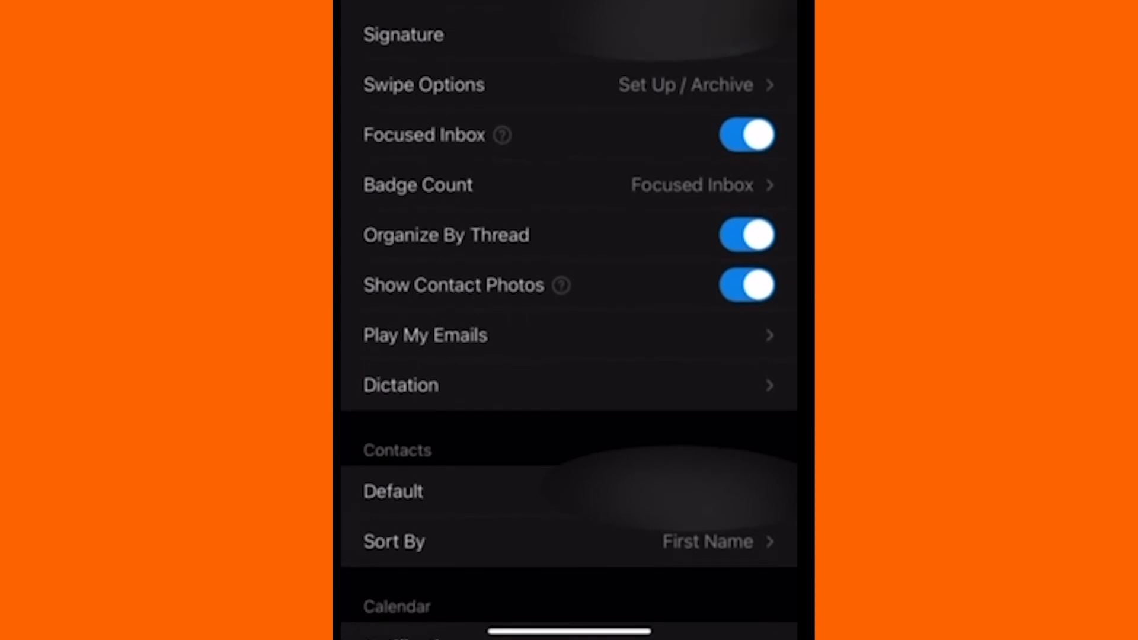
left_click(744, 135)
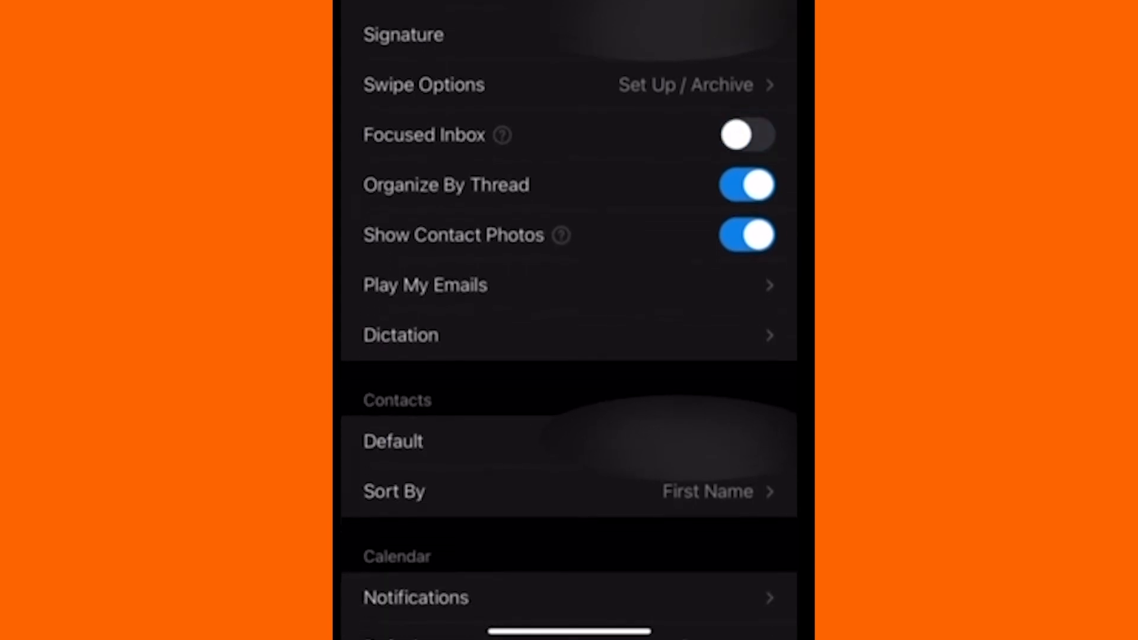